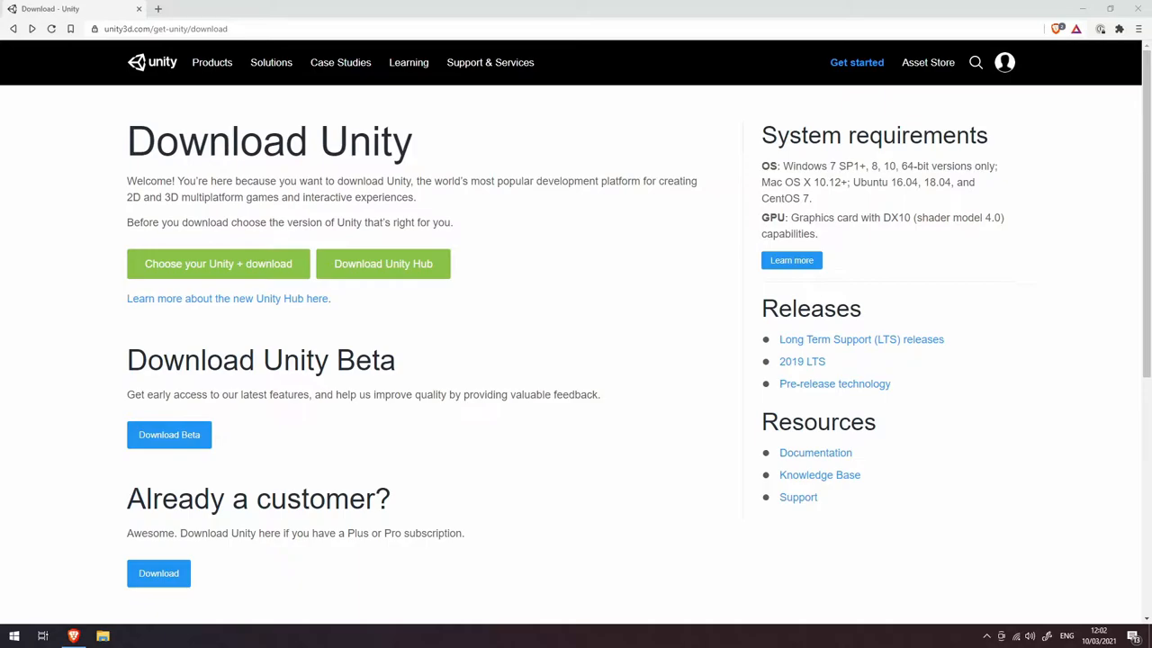
mouse_move(222, 7)
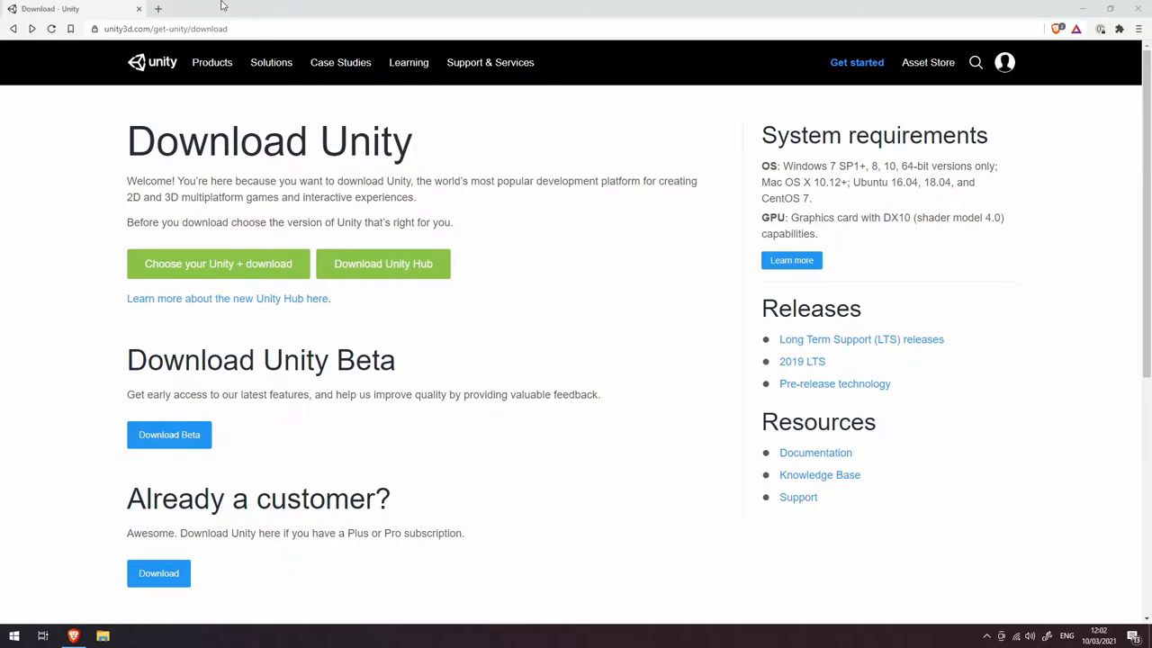
Step: Navigate the Brave tab from the Unity download page to docker.com
click(166, 27)
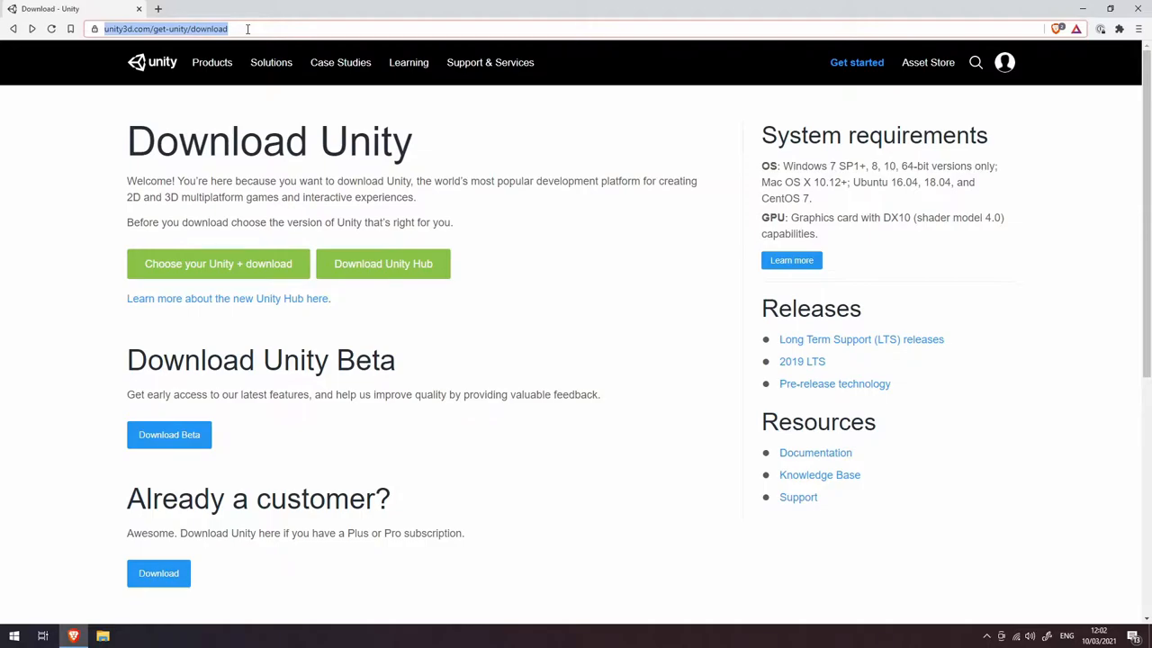
text(docker.com)
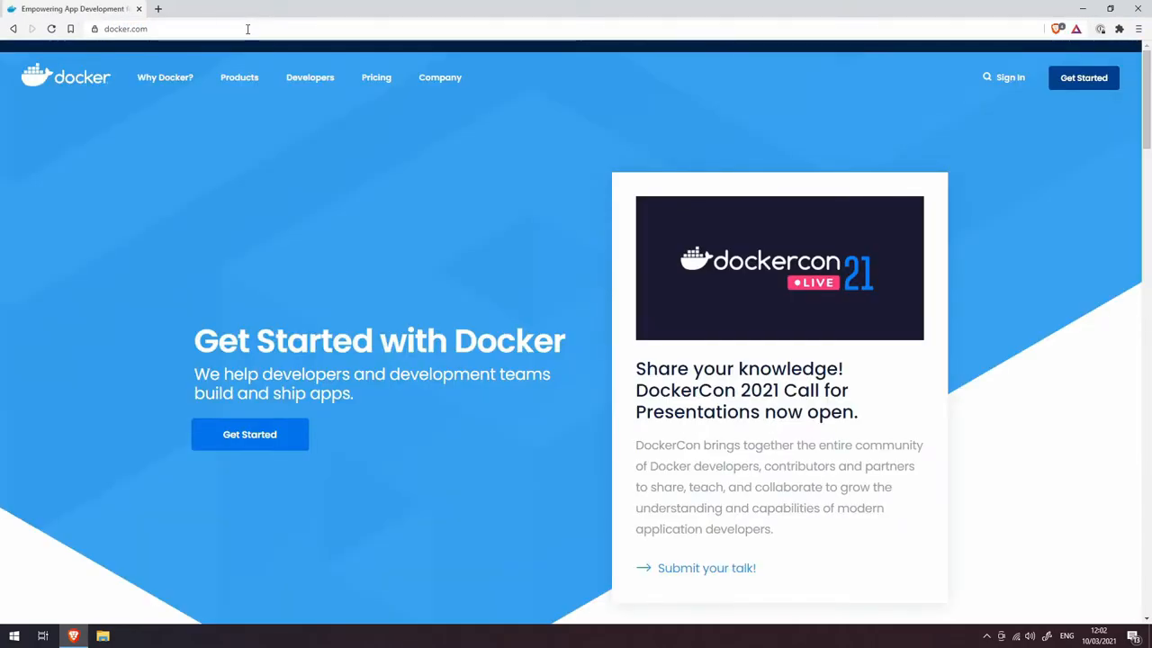
mouse_move(250, 435)
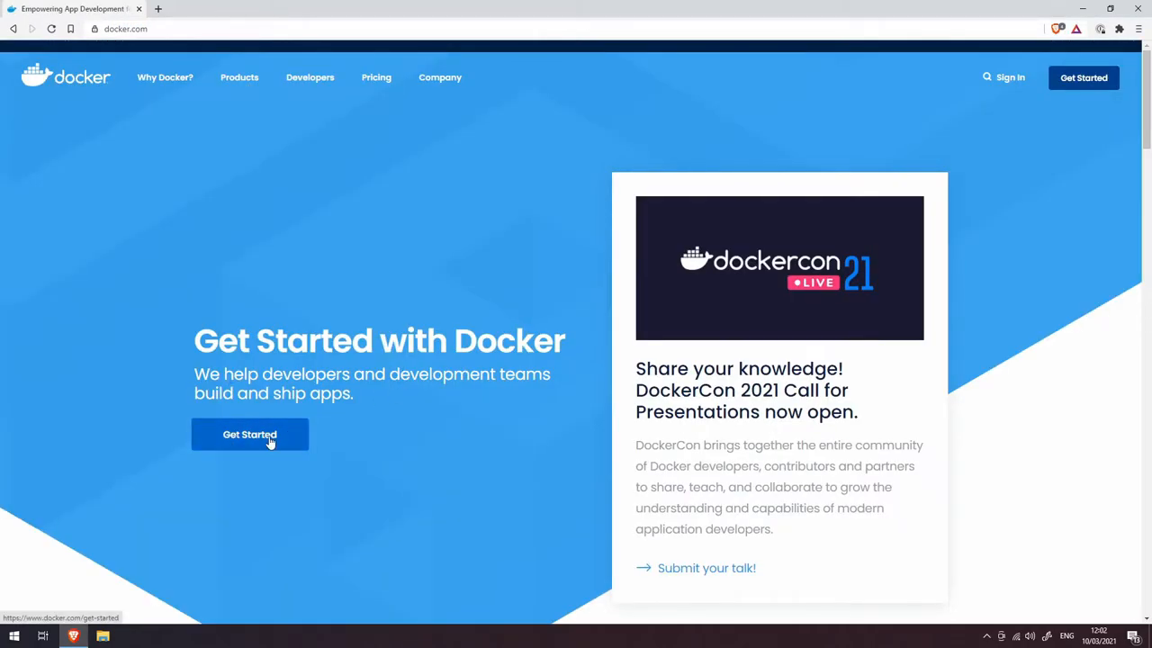
Step: From Get Started, download the Docker Desktop for Windows installer and save it to Downloads
click(249, 435)
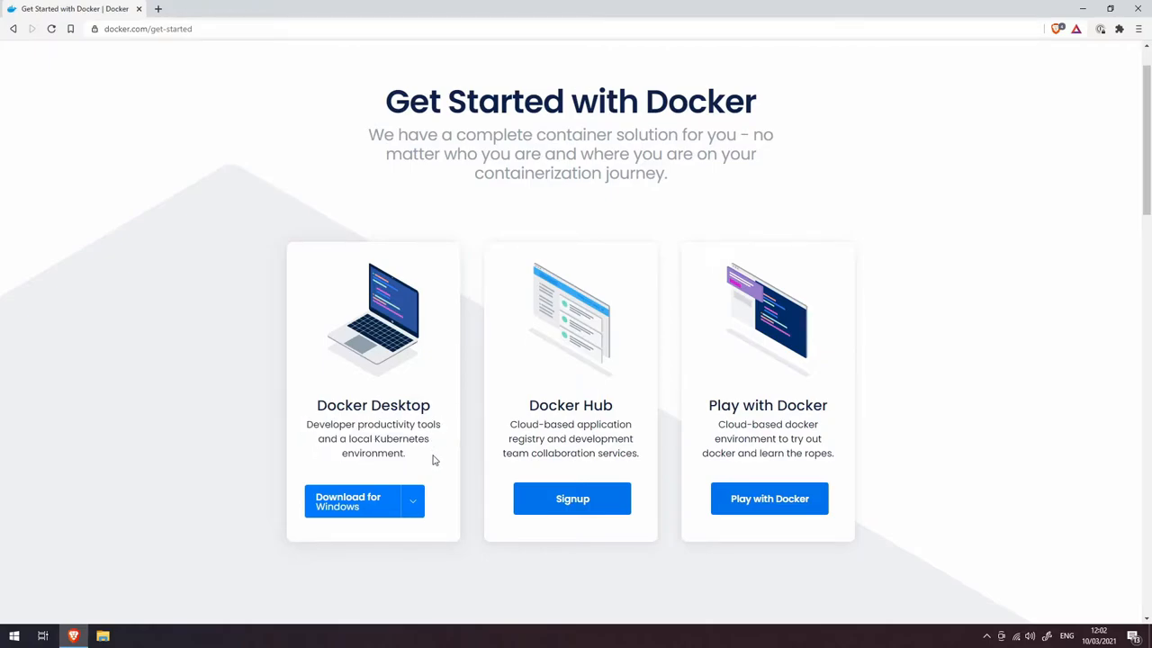
click(412, 501)
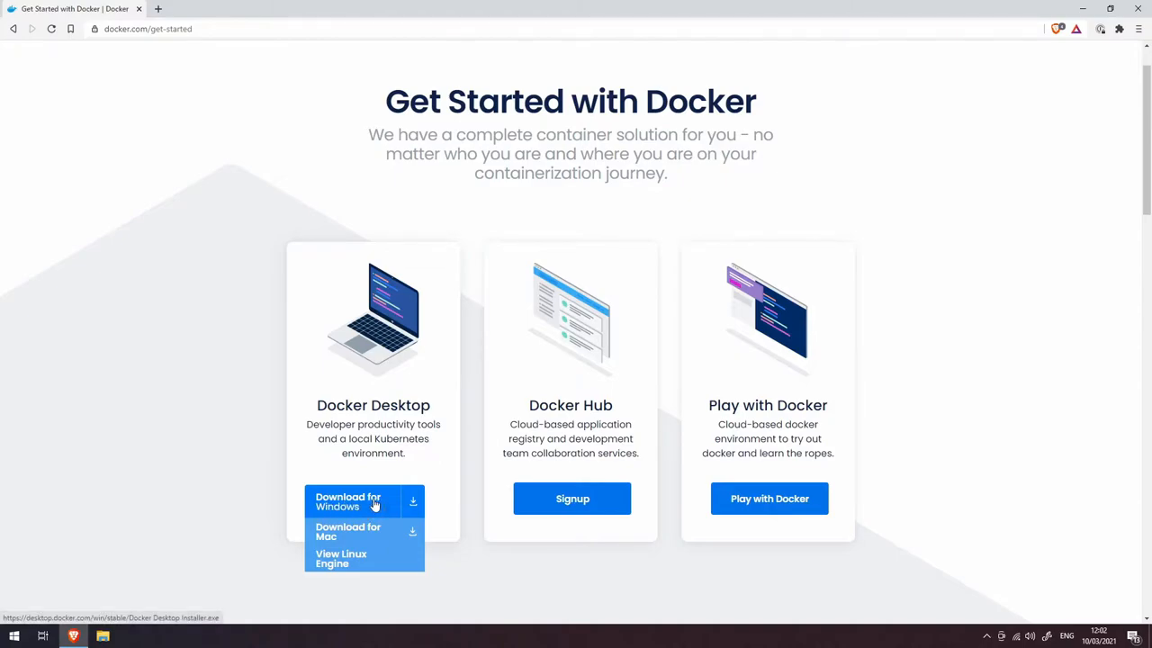
mouse_move(377, 504)
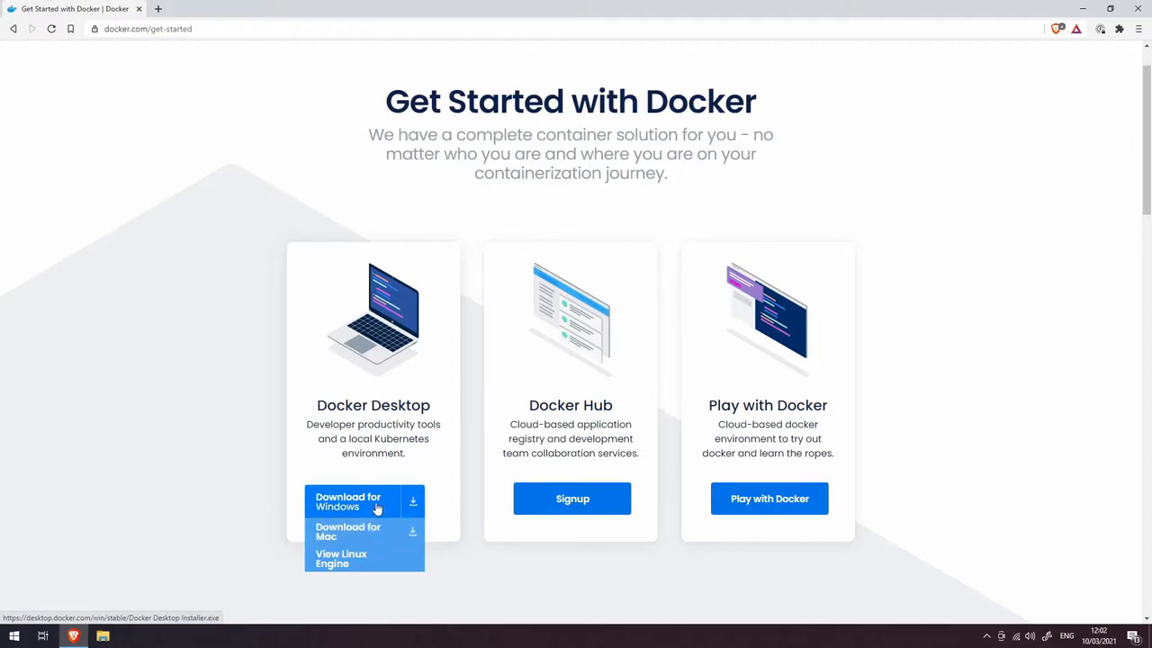
click(348, 501)
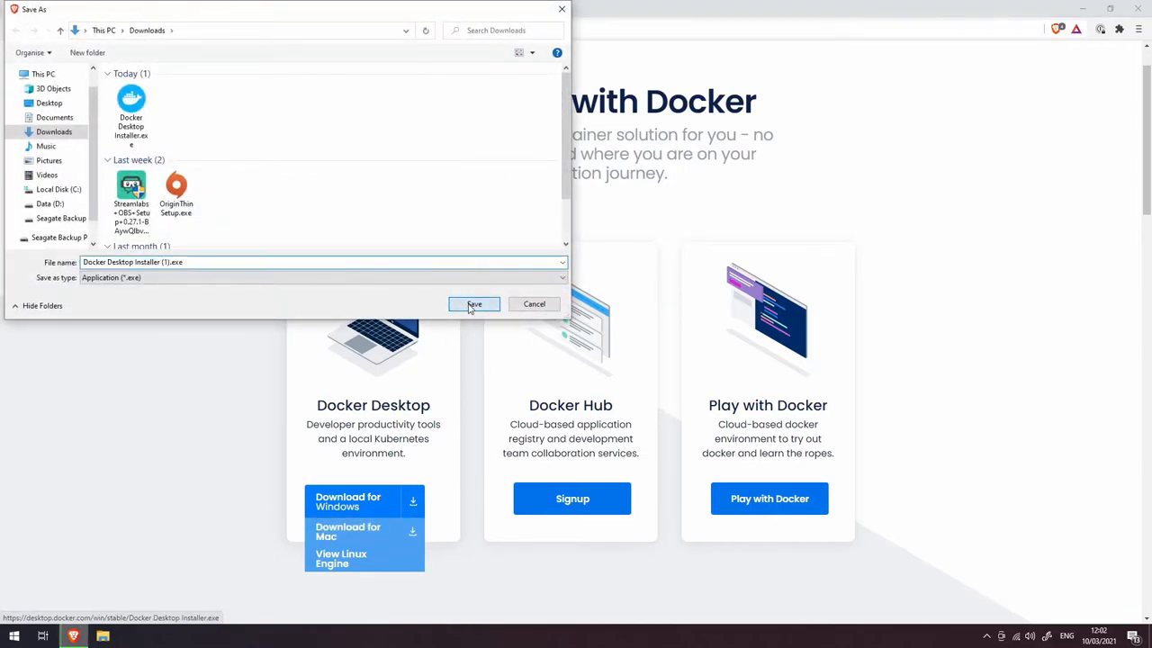
click(473, 303)
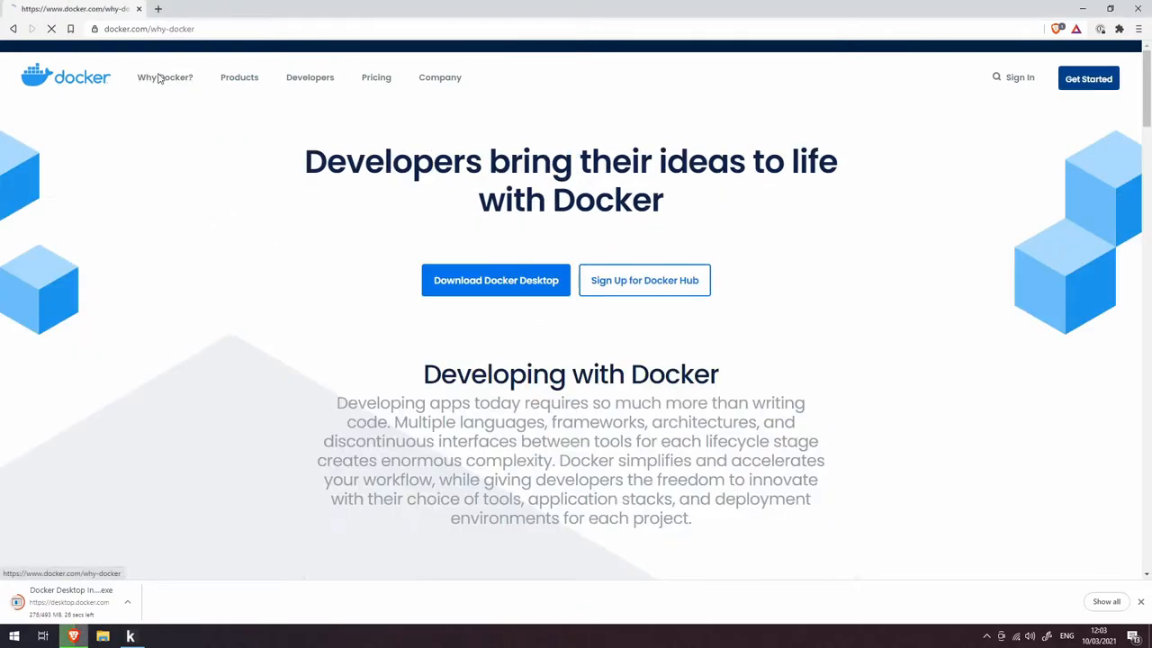
scroll(down, 3)
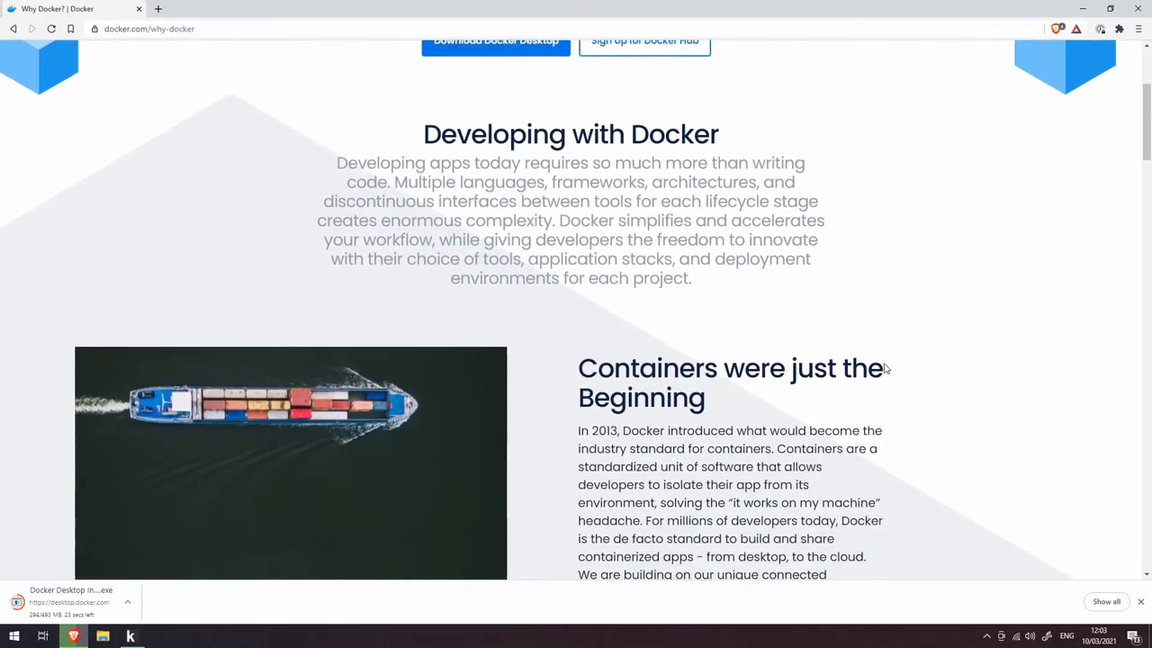
scroll(down, 3)
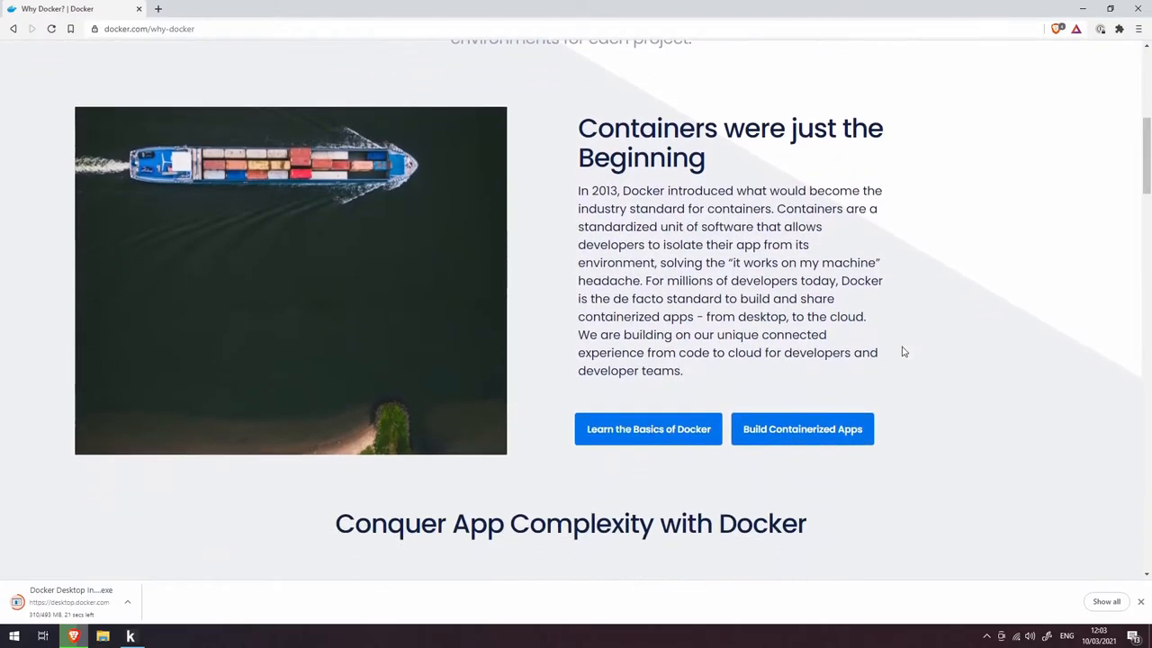
scroll(down, 3)
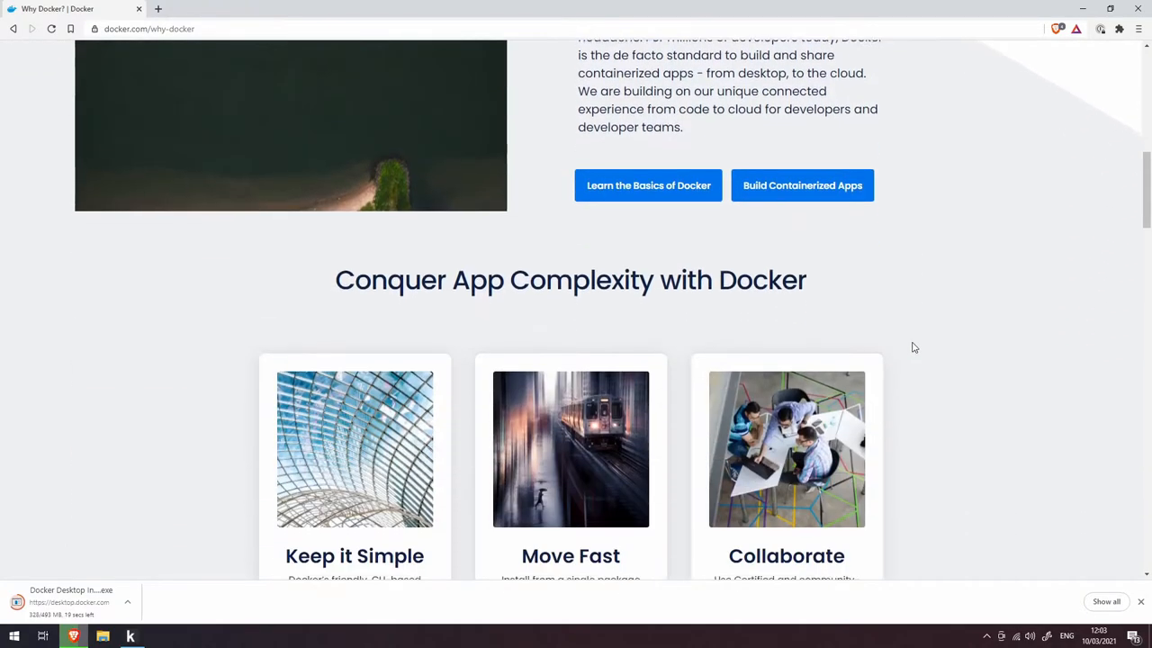
scroll(down, 3)
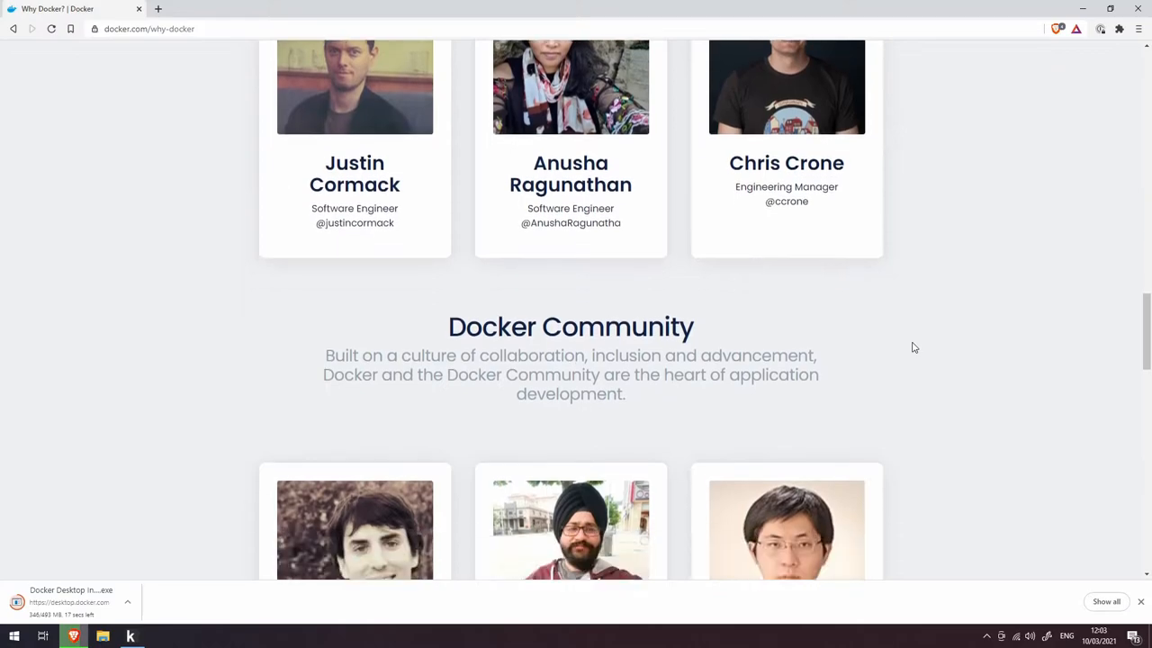
scroll(down, 3)
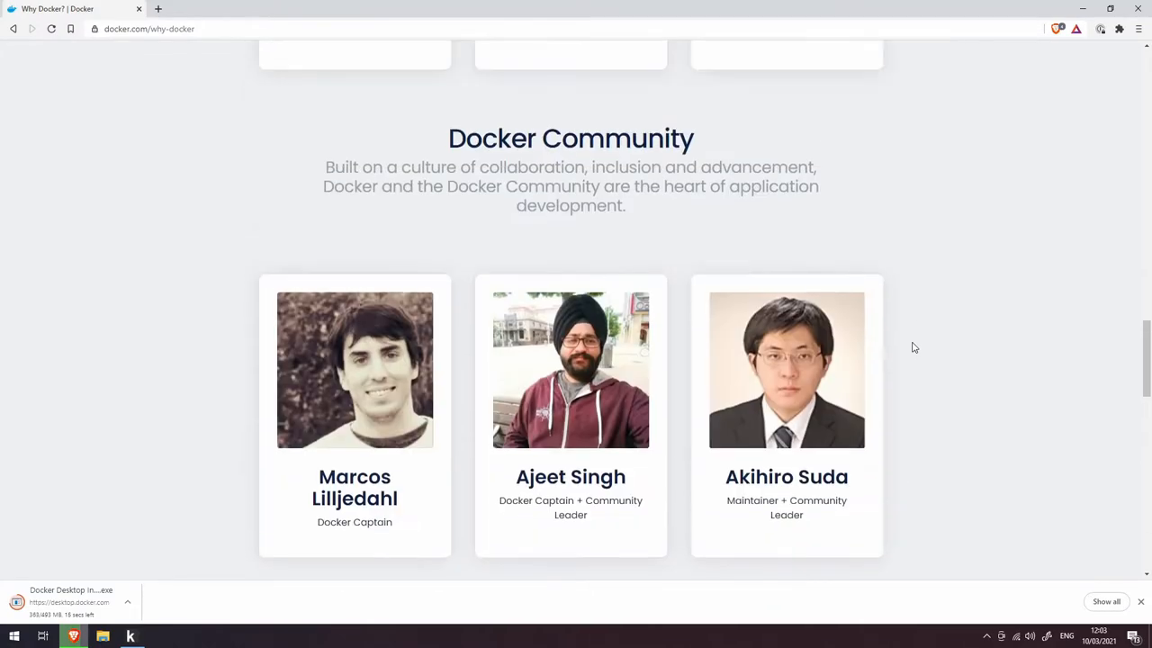
scroll(up, 3)
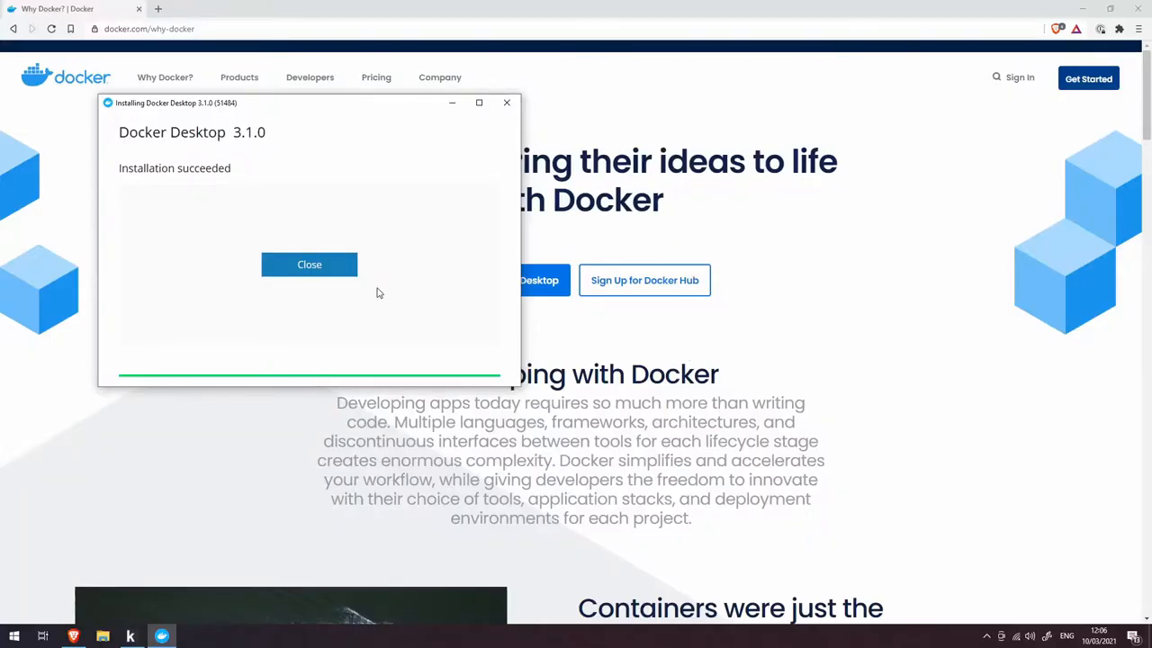
Step: Close the 'Installation succeeded' window so Docker Desktop starts its WSL 2 backend
click(309, 263)
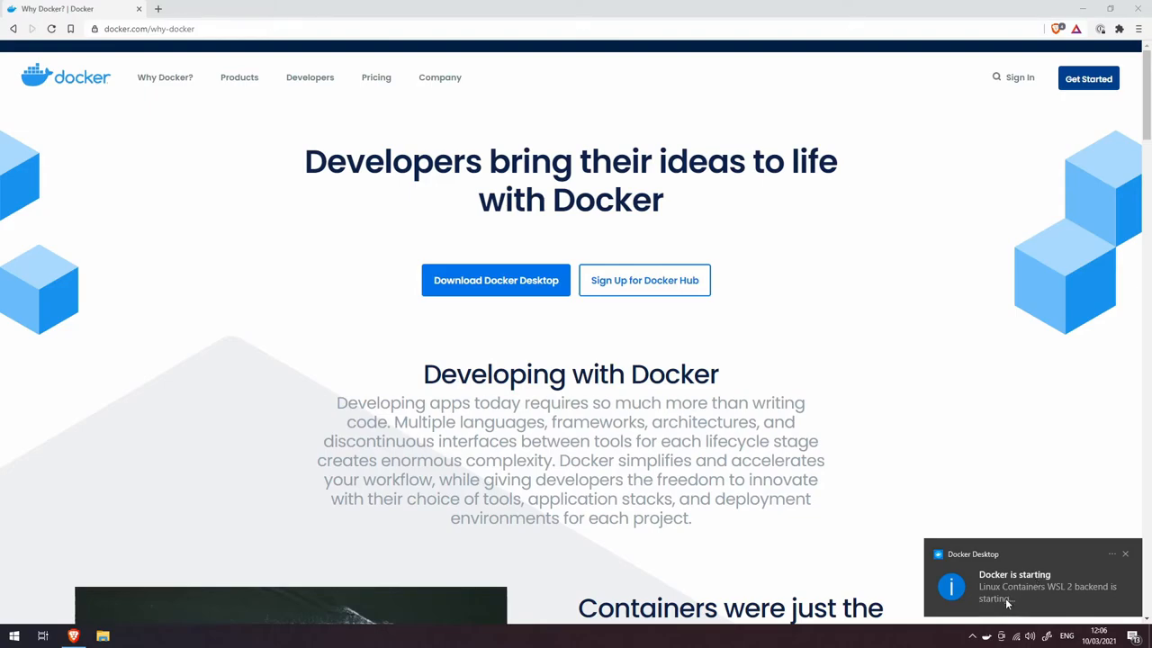
mouse_move(1060, 600)
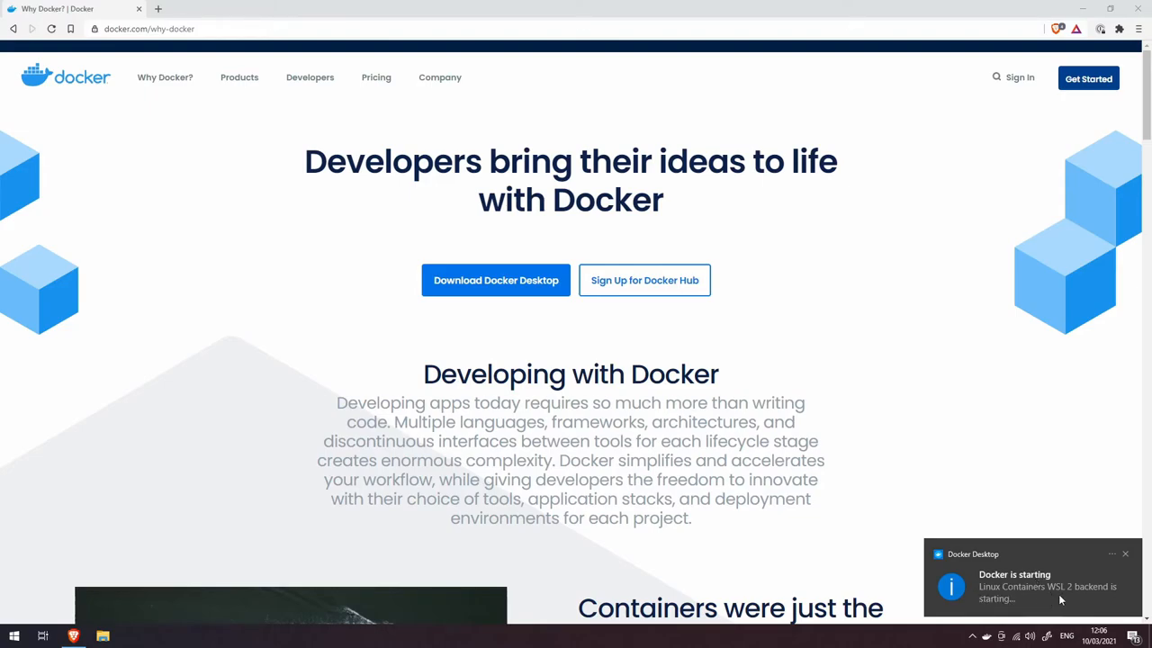
mouse_move(1012, 604)
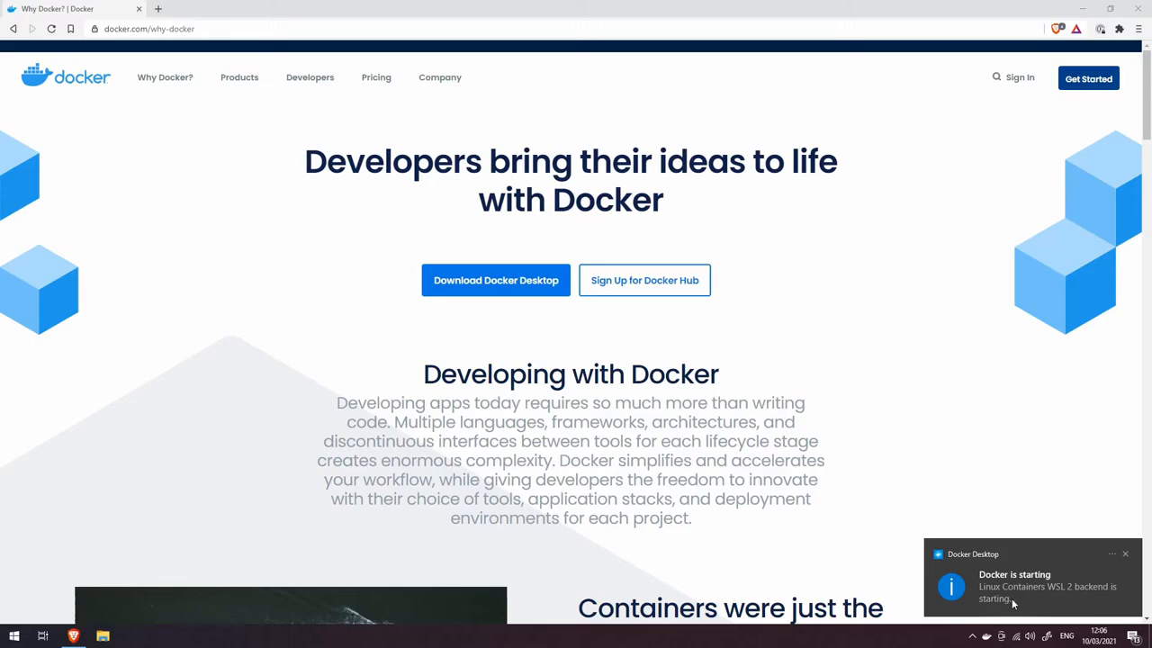
Step: Search Google for 'wsl 2' and open Microsoft Docs' WSL installation guide
text(wsl 2 install)
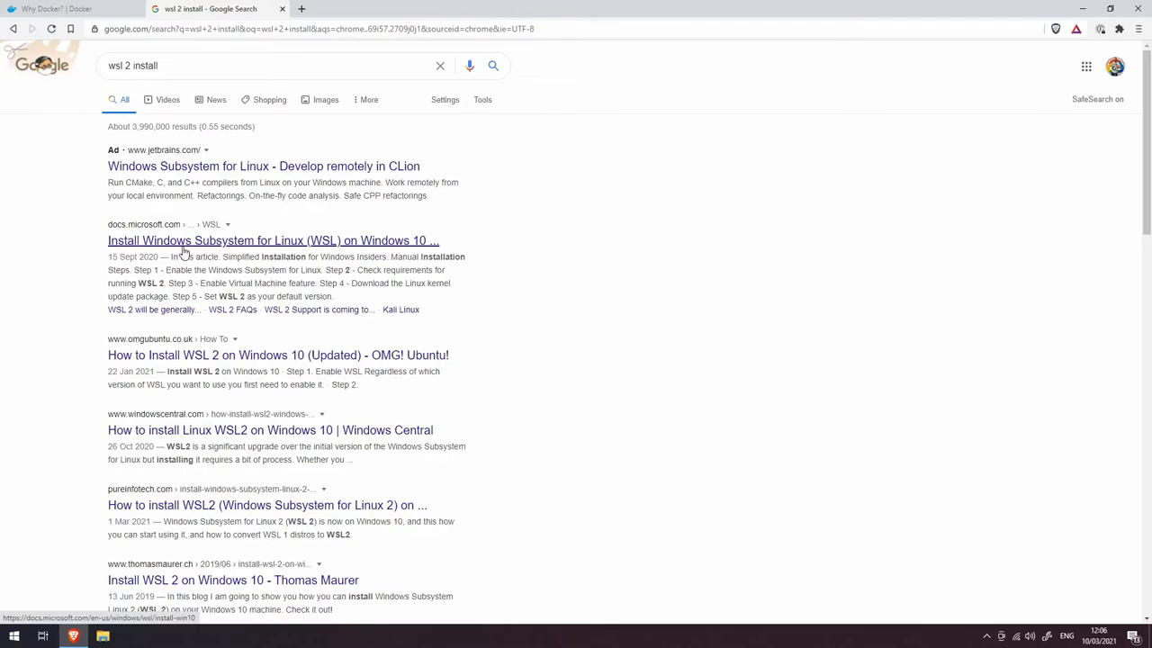
click(272, 240)
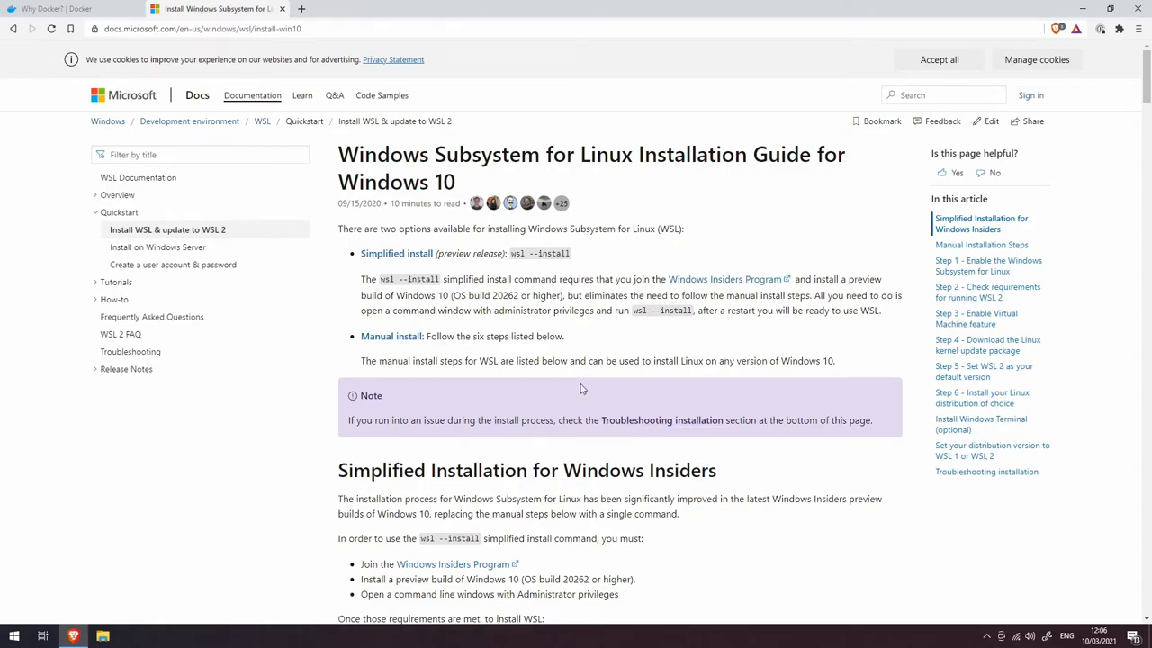
mouse_move(594, 373)
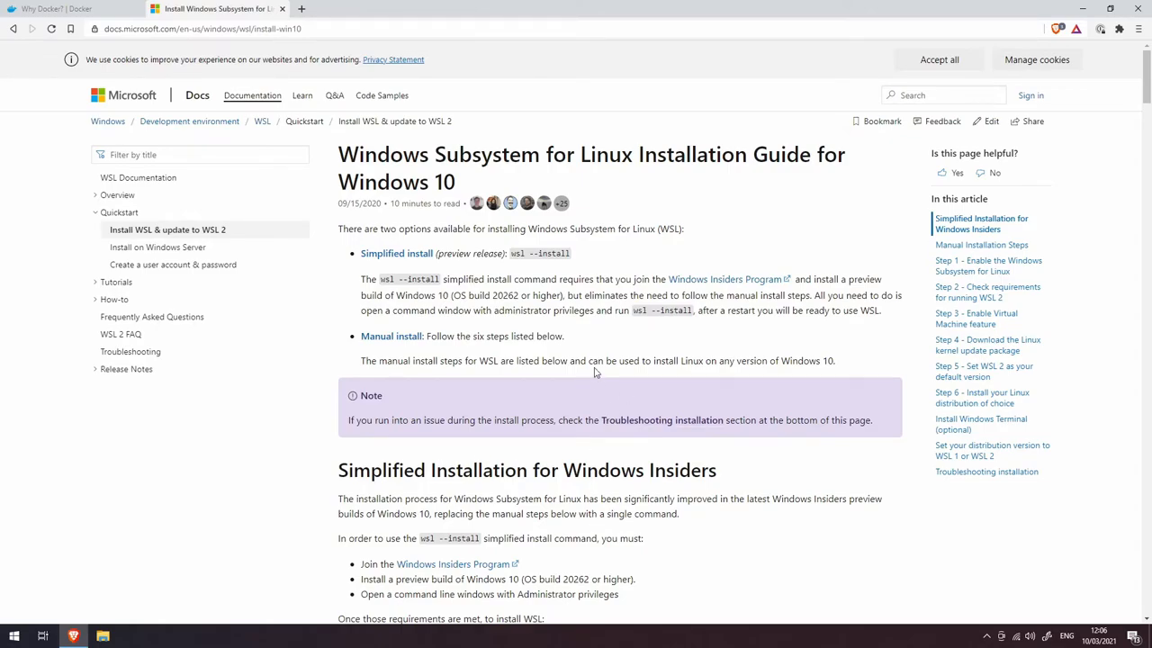
mouse_move(721, 332)
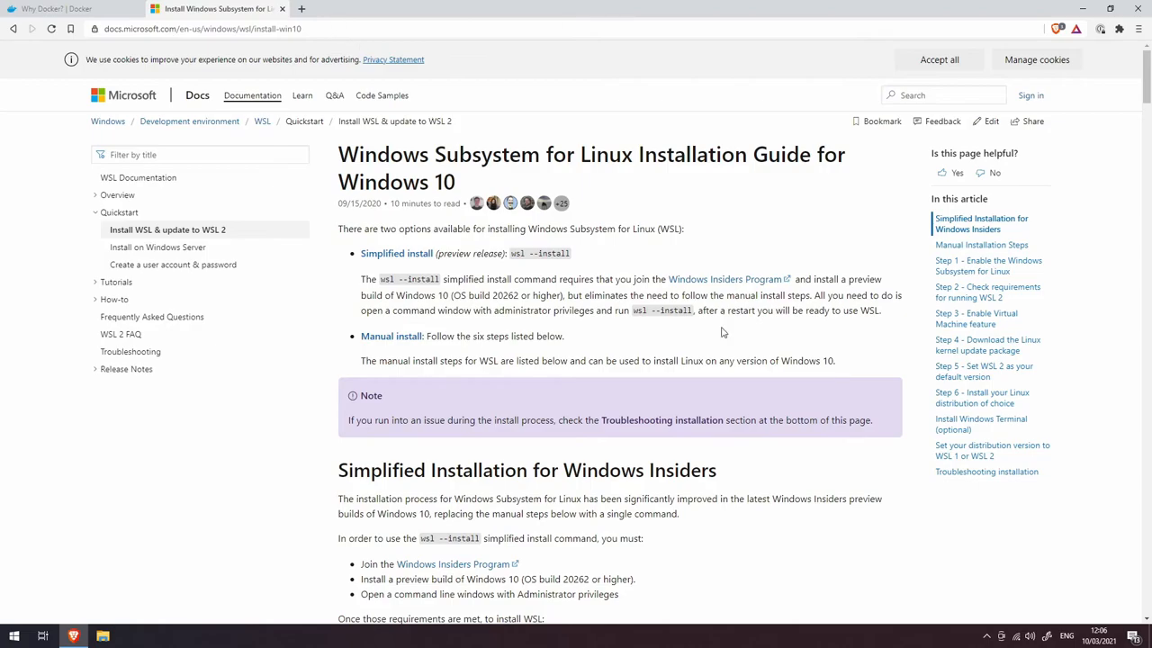
mouse_move(761, 202)
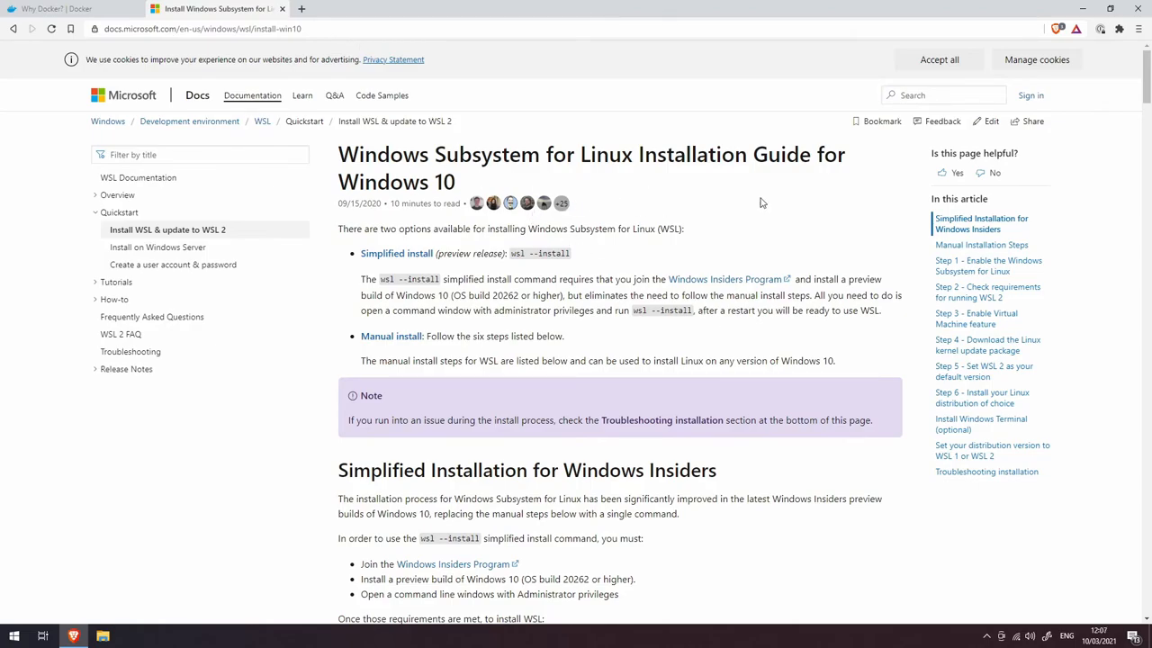
mouse_move(877, 337)
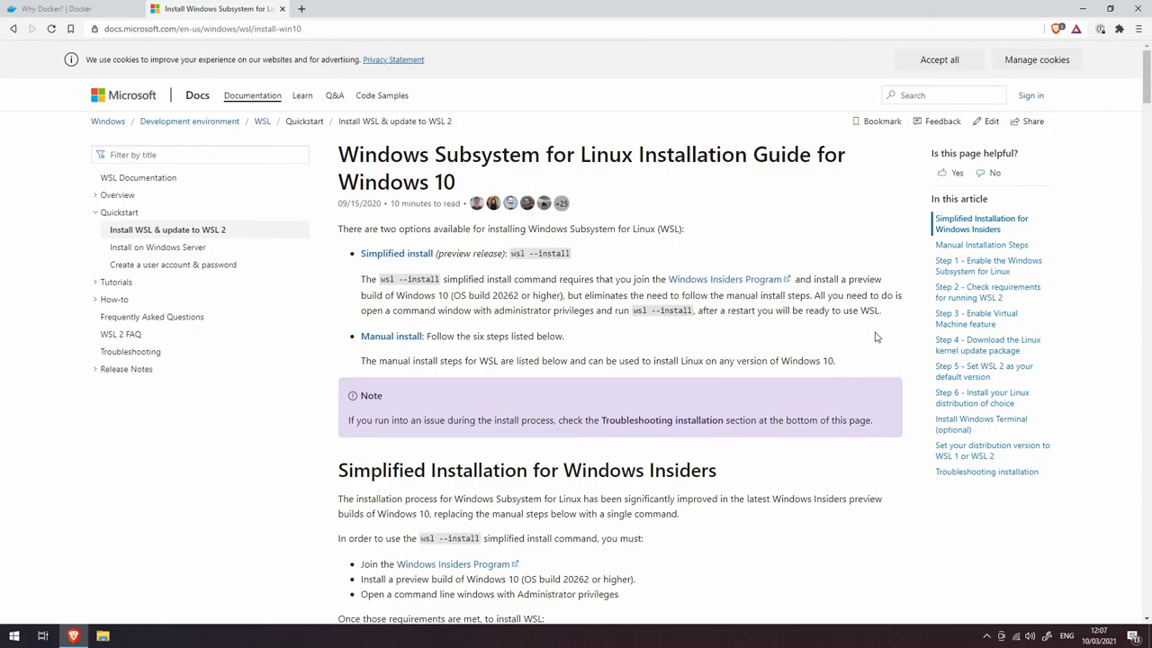
mouse_move(815, 277)
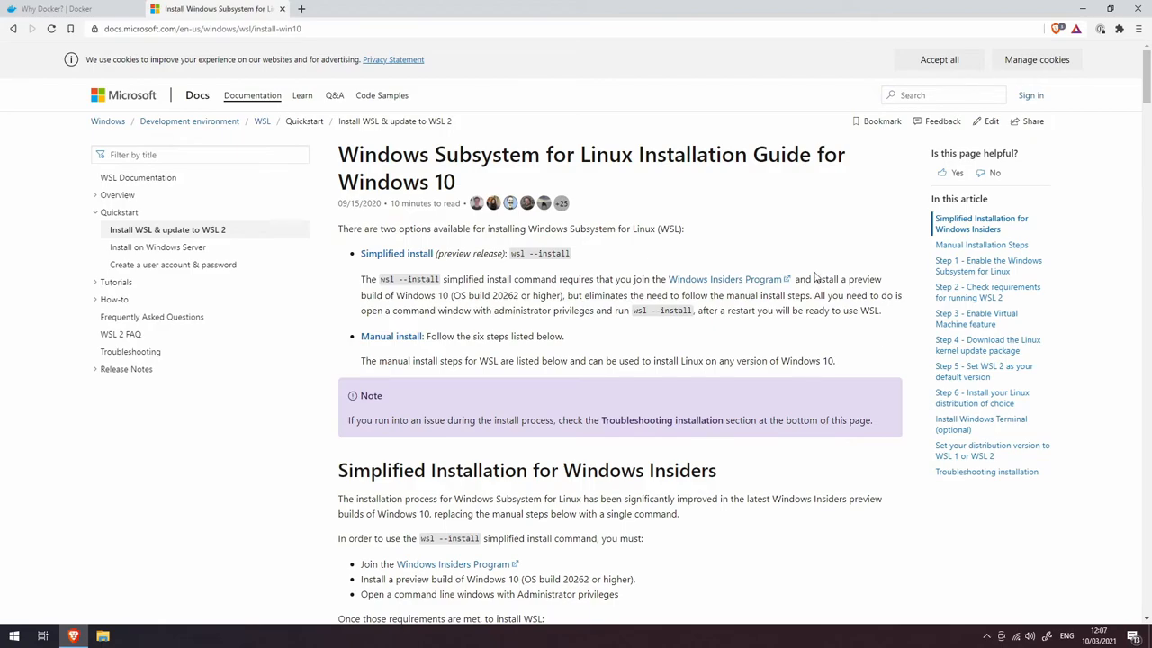
Step: Return to the Docker tab and reveal the system tray to reach the Docker whale's Dashboard
click(58, 8)
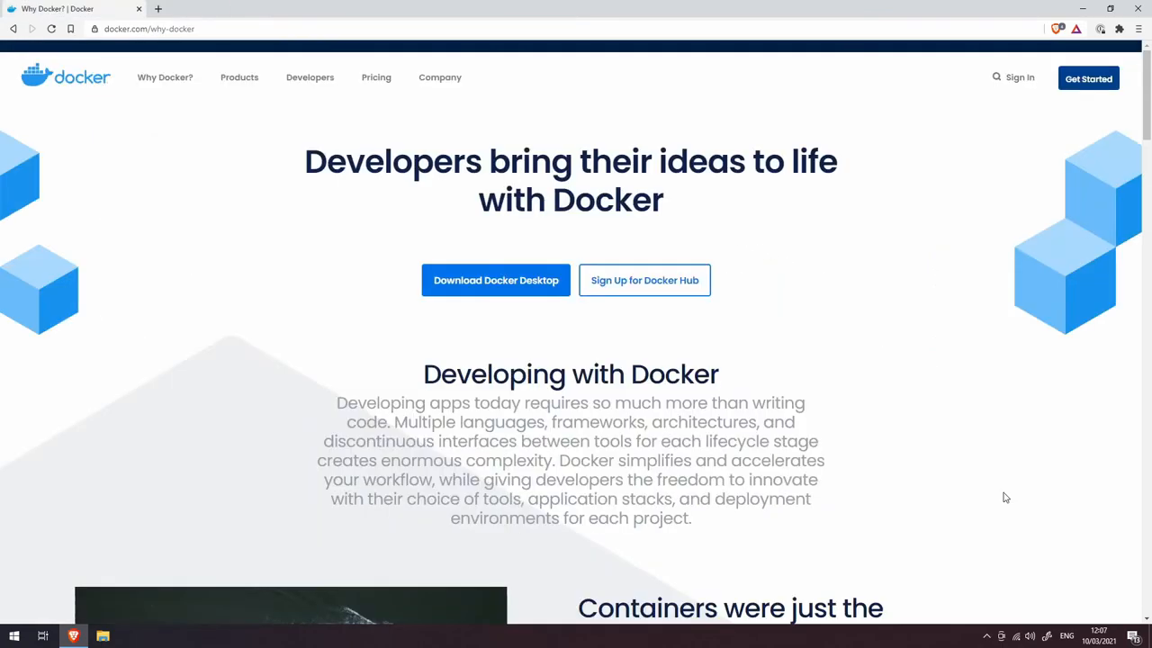
mouse_move(990, 612)
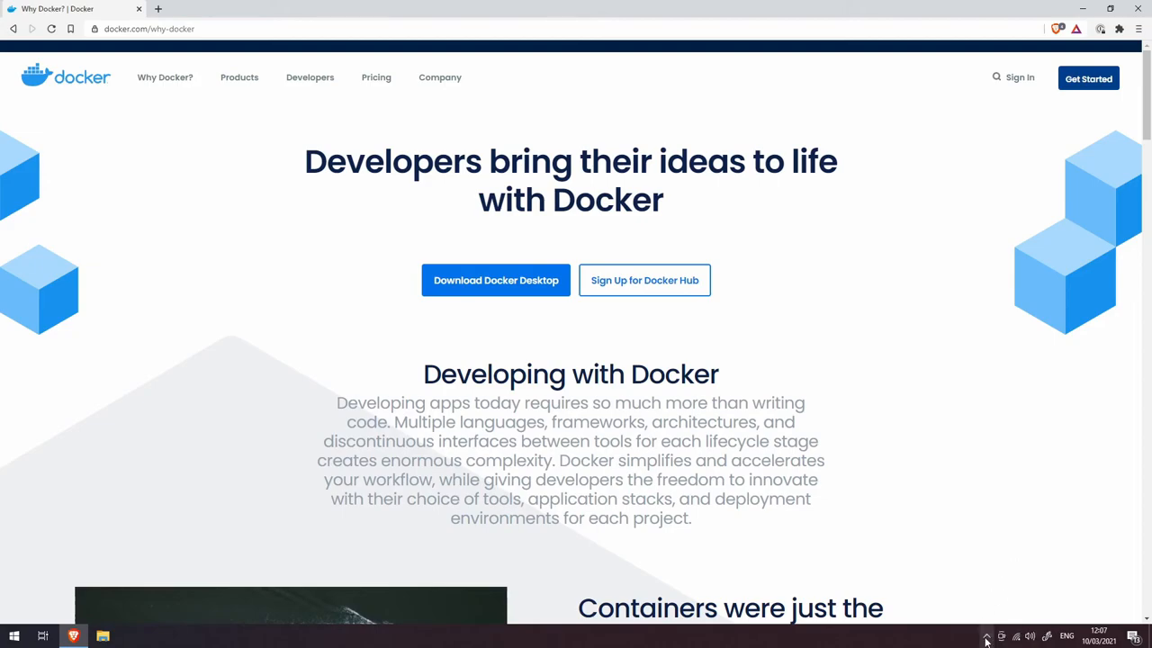
click(987, 636)
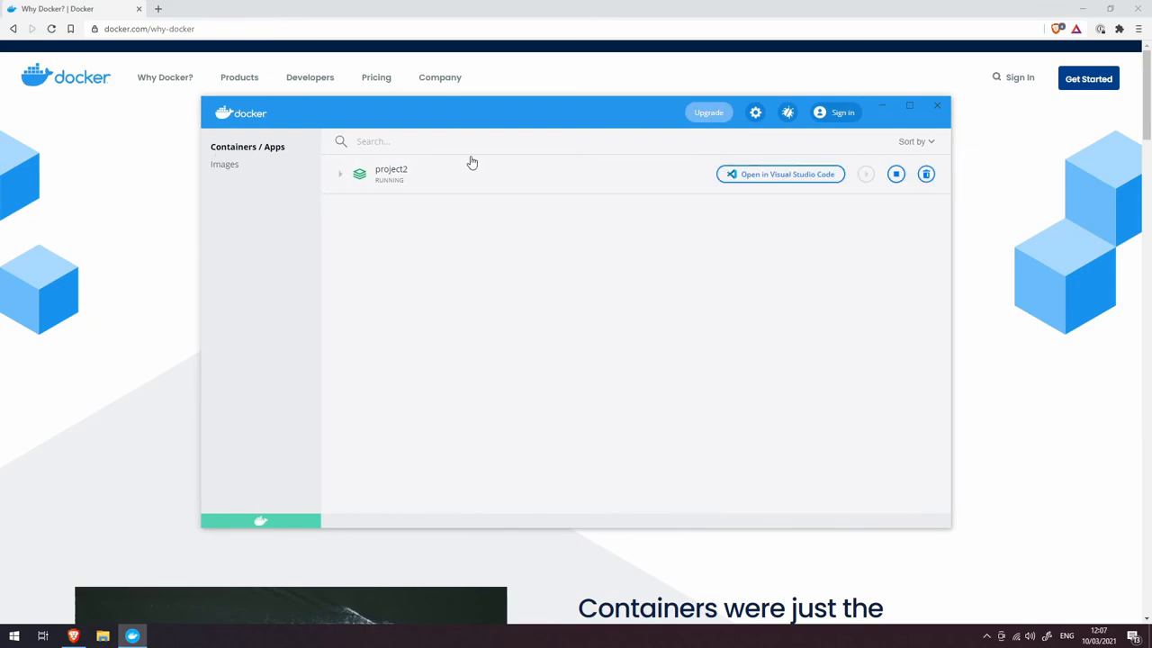
mouse_move(559, 112)
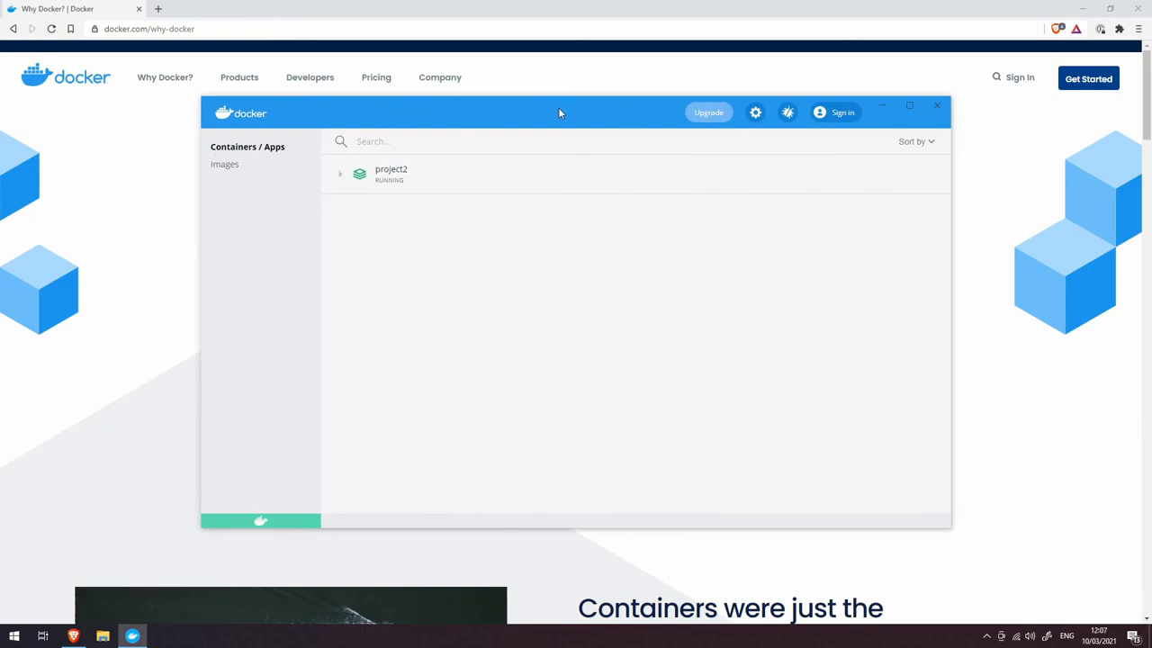